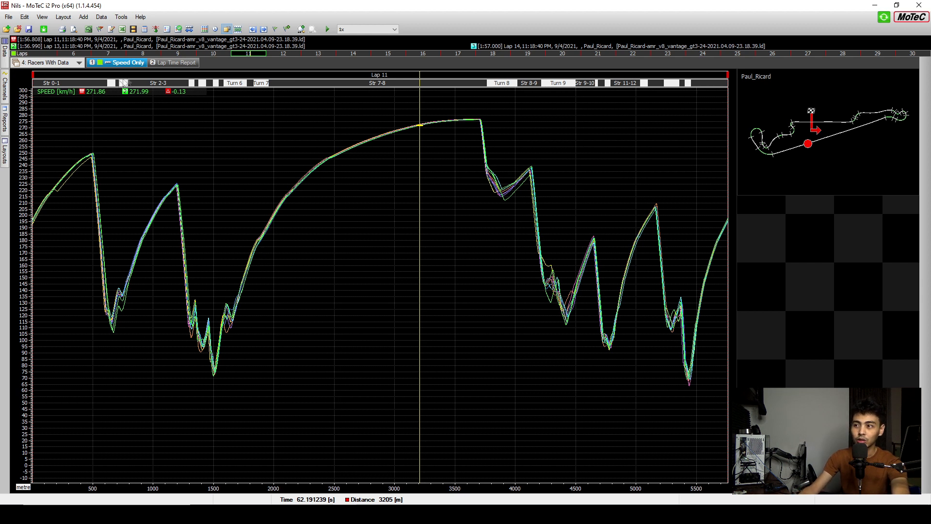
{"action": "mouse_move", "coordinate": [71, 114]}
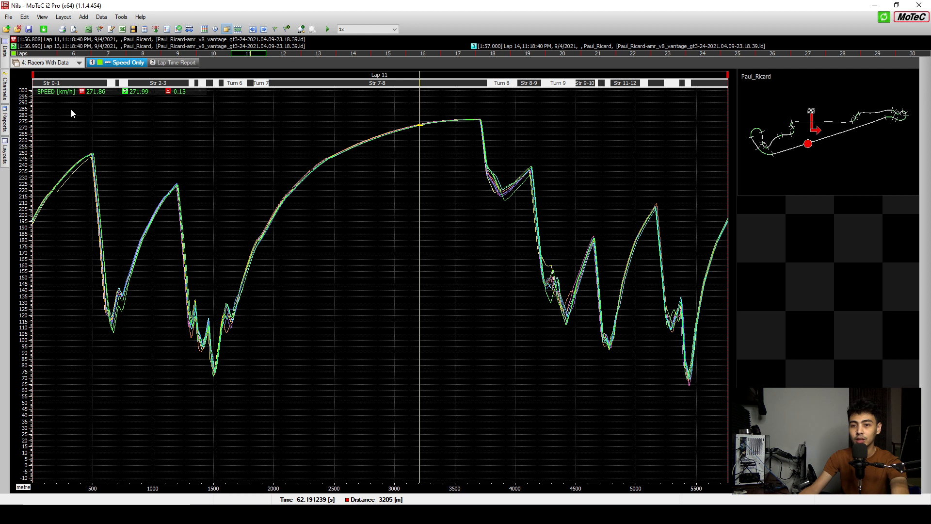
{"action": "mouse_move", "coordinate": [99, 157]}
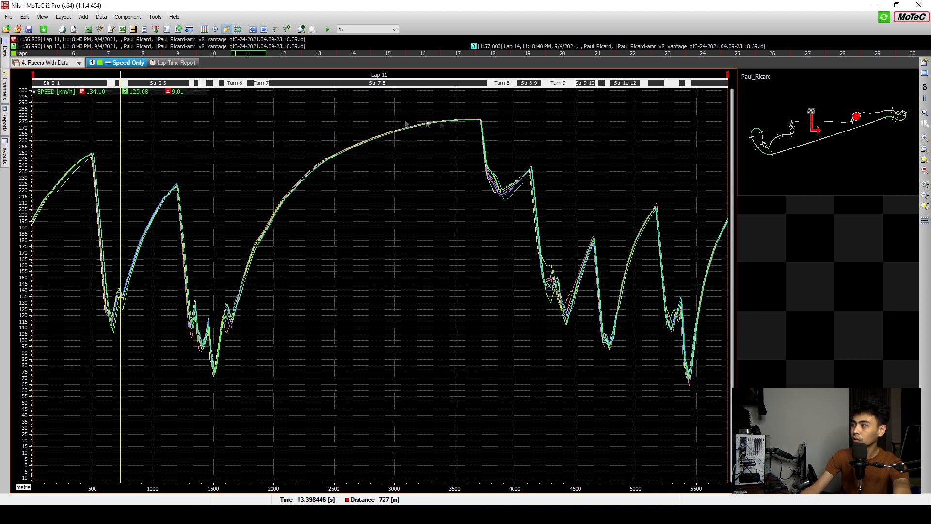
{"action": "mouse_move", "coordinate": [925, 89]}
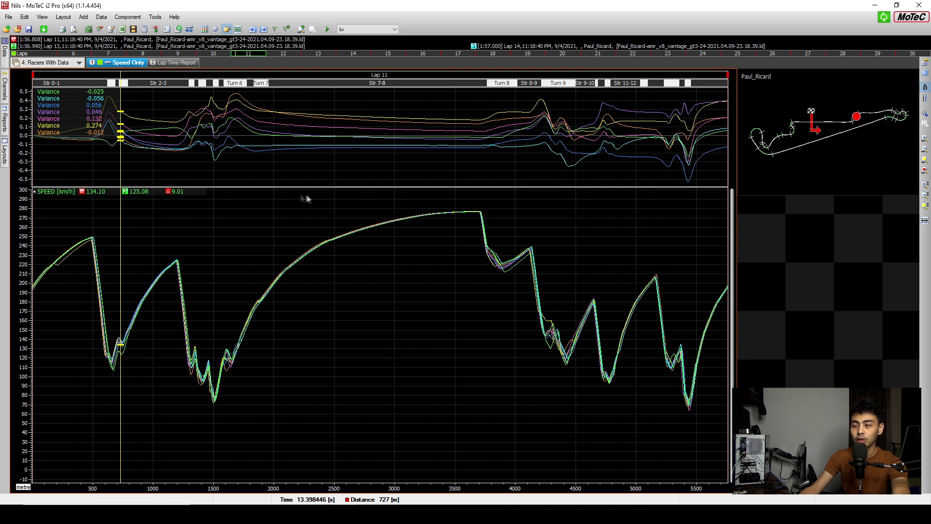
{"action": "mouse_move", "coordinate": [400, 304]}
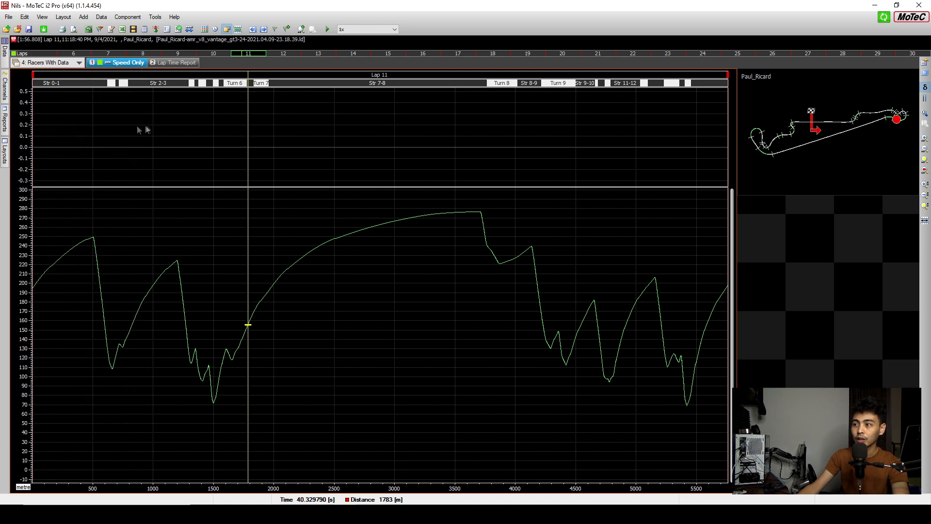
{"action": "mouse_move", "coordinate": [137, 131]}
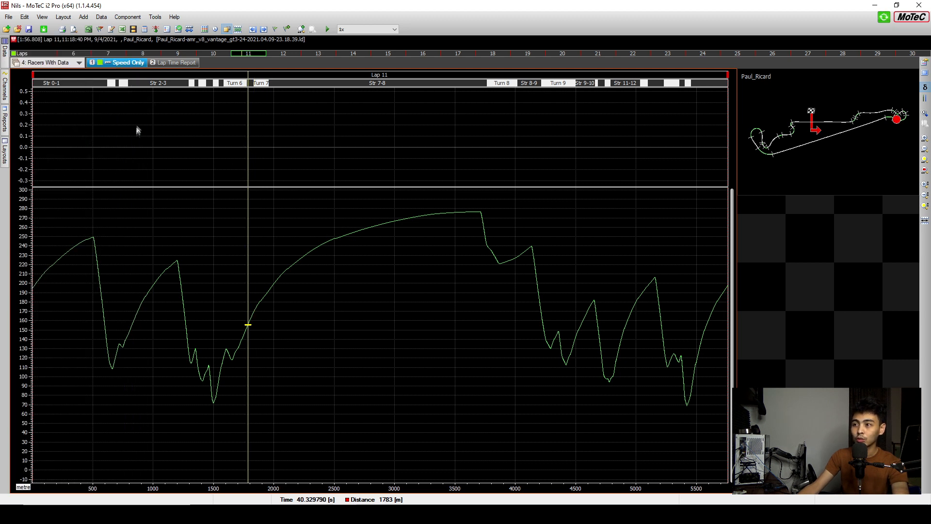
Switch the upper graph to Display > Show Variance, reporting no overlays for Lap 11
{"action": "right_click", "coordinate": [137, 130]}
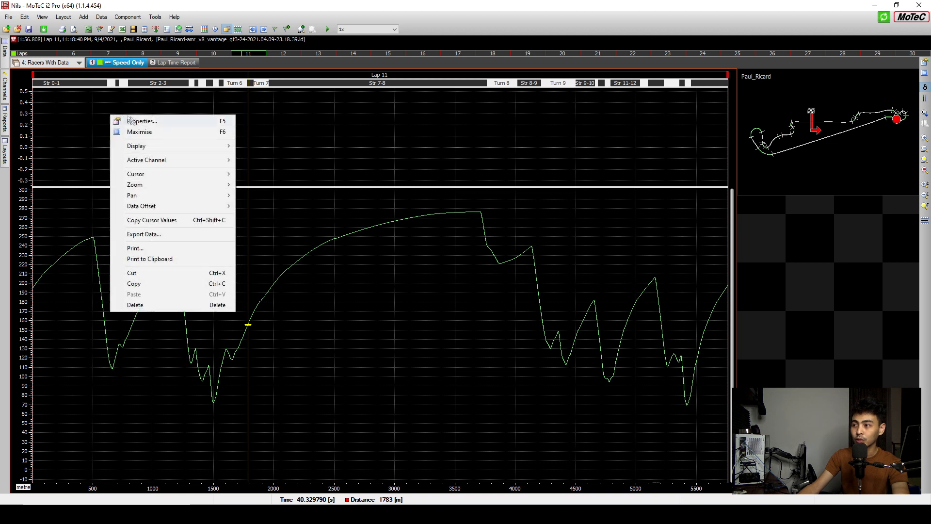
{"action": "mouse_move", "coordinate": [136, 146]}
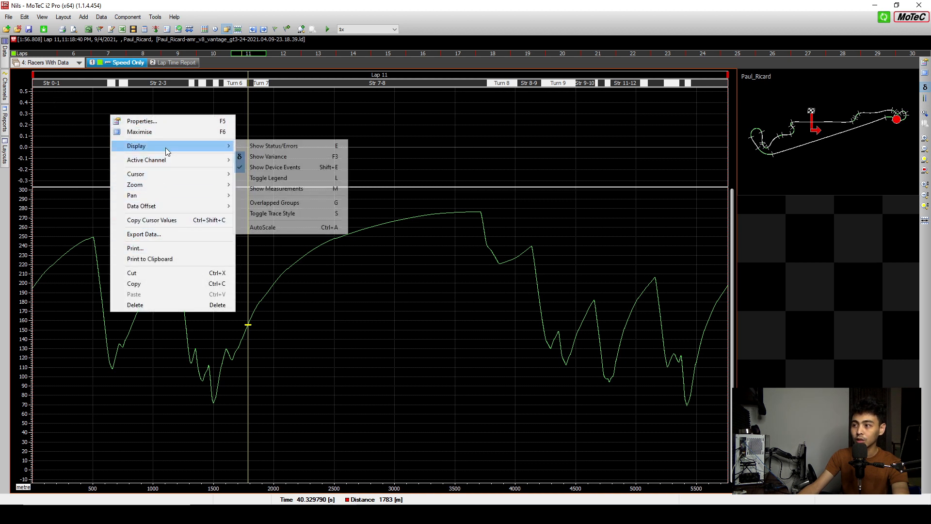
{"action": "left_click", "coordinate": [268, 156]}
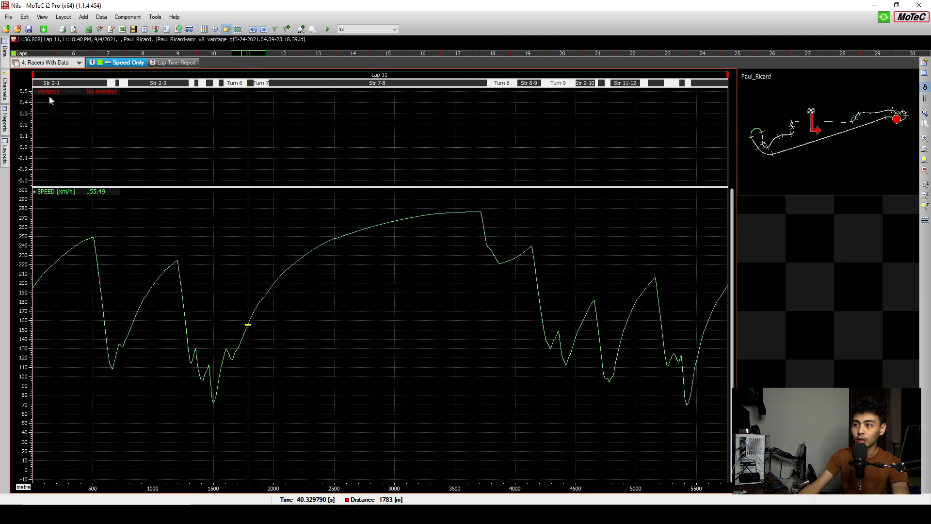
{"action": "mouse_move", "coordinate": [100, 137]}
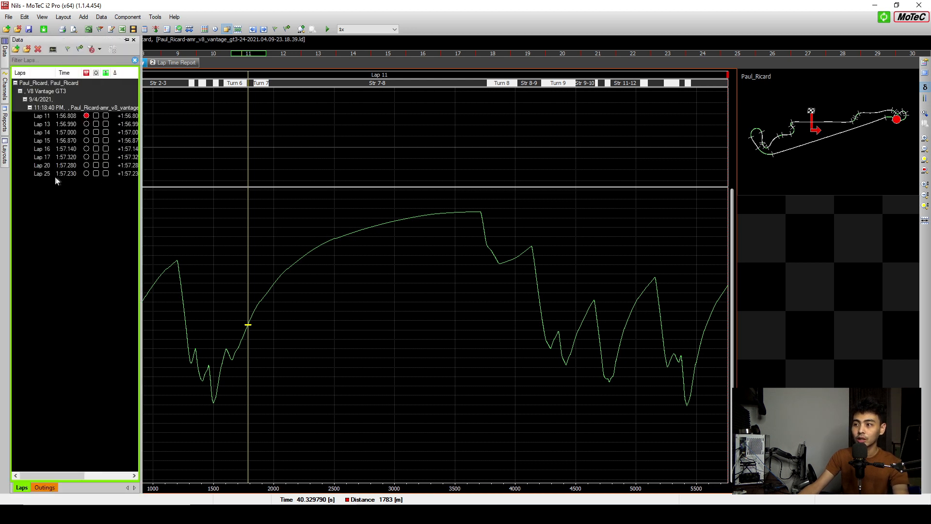
Overlay Lap 25 on Lap 11 so the variance trace reads 0.386
{"action": "left_click", "coordinate": [42, 172]}
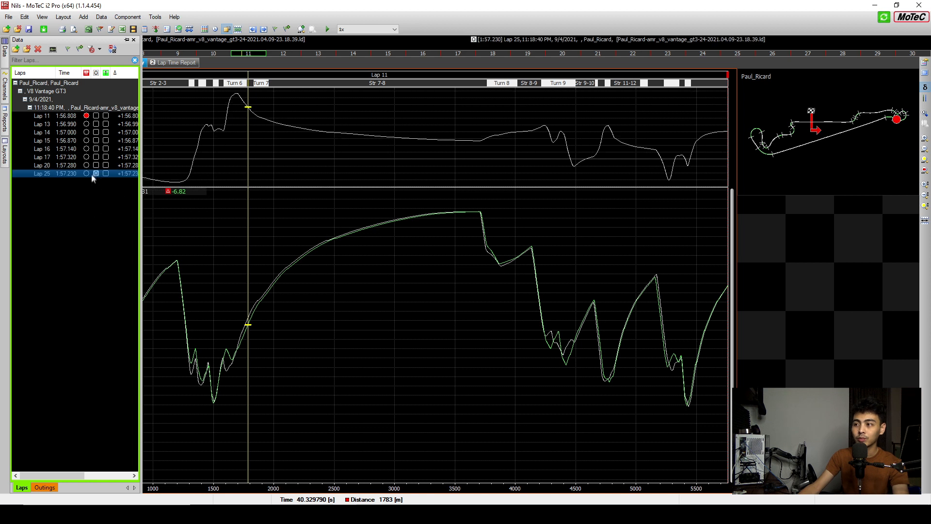
{"action": "left_click", "coordinate": [41, 123]}
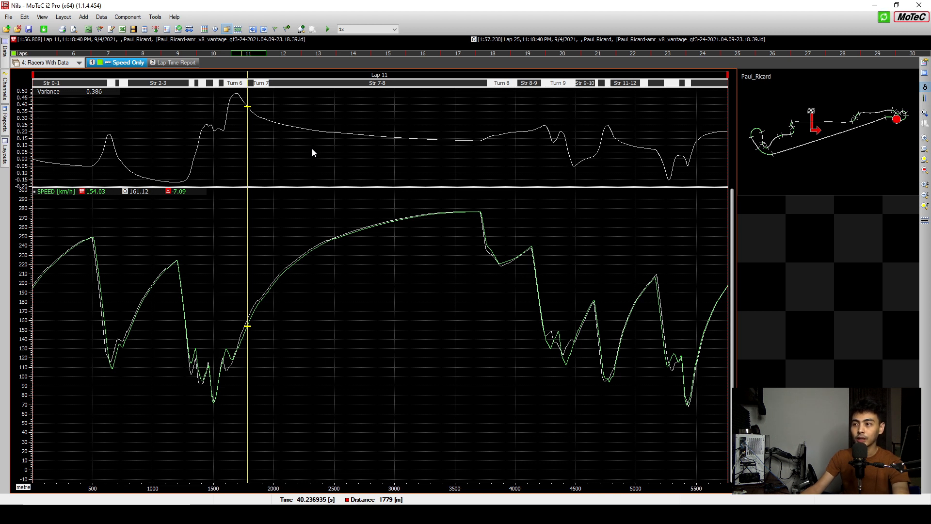
{"action": "mouse_move", "coordinate": [165, 94]}
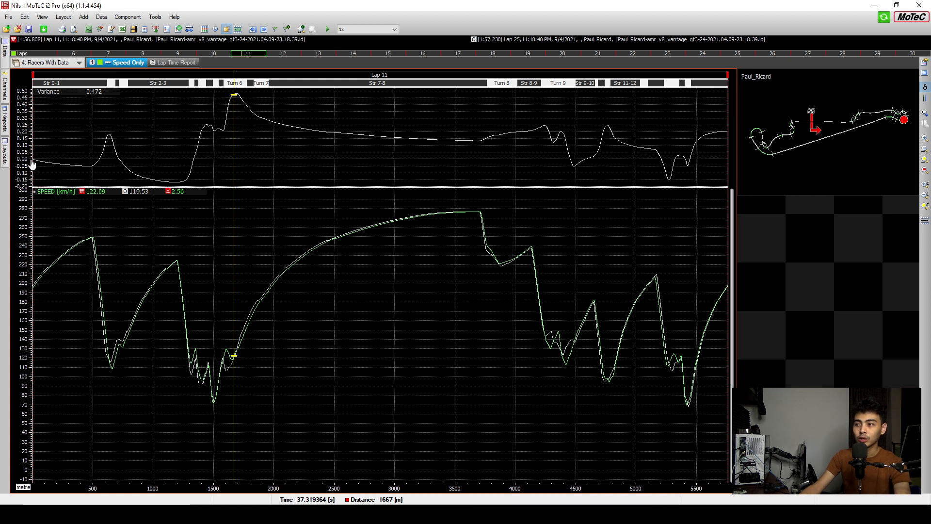
{"action": "mouse_move", "coordinate": [47, 162]}
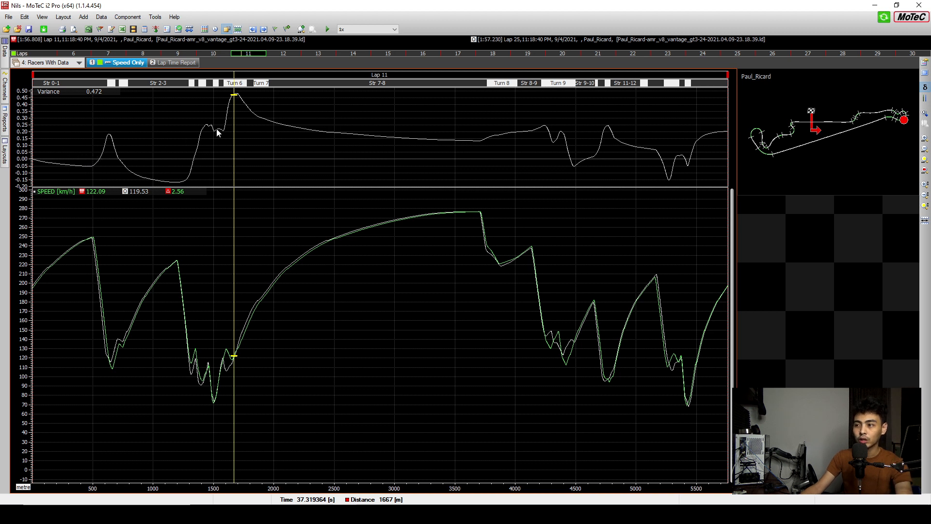
{"action": "mouse_move", "coordinate": [112, 154]}
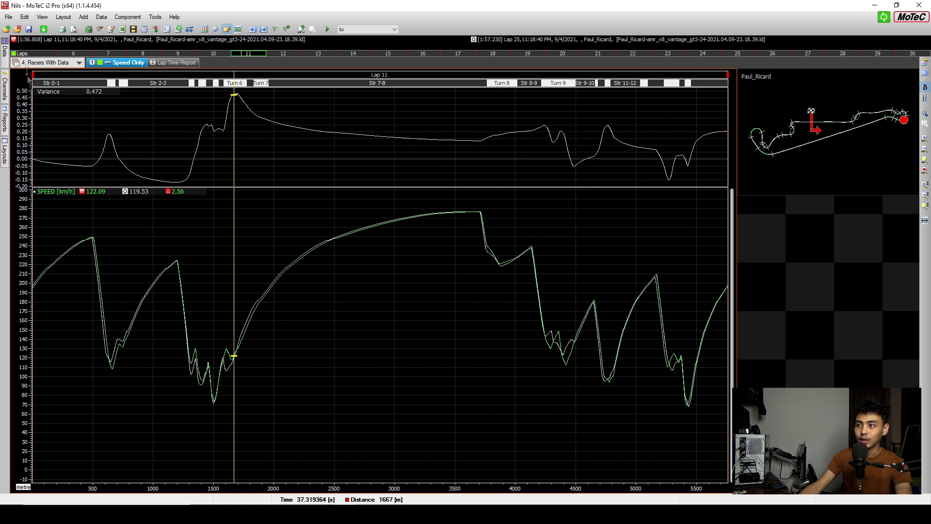
Read variance at about 1542 m, then overlay Lap 14 on the fastest lap
{"action": "left_click", "coordinate": [5, 44]}
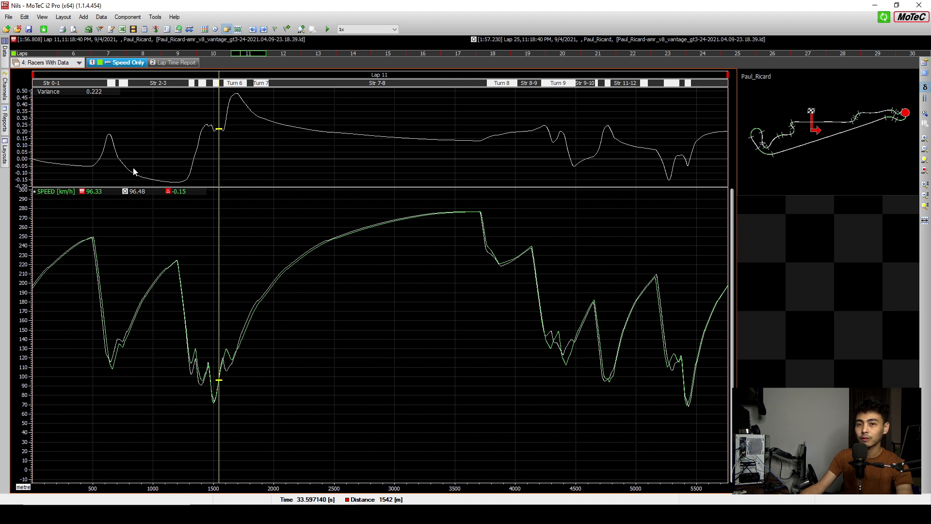
{"action": "mouse_move", "coordinate": [71, 170]}
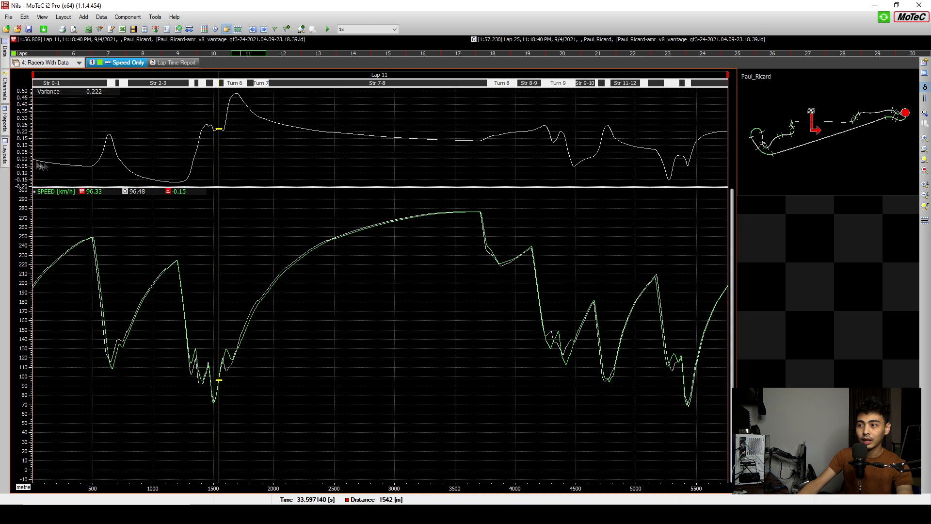
{"action": "mouse_move", "coordinate": [108, 170]}
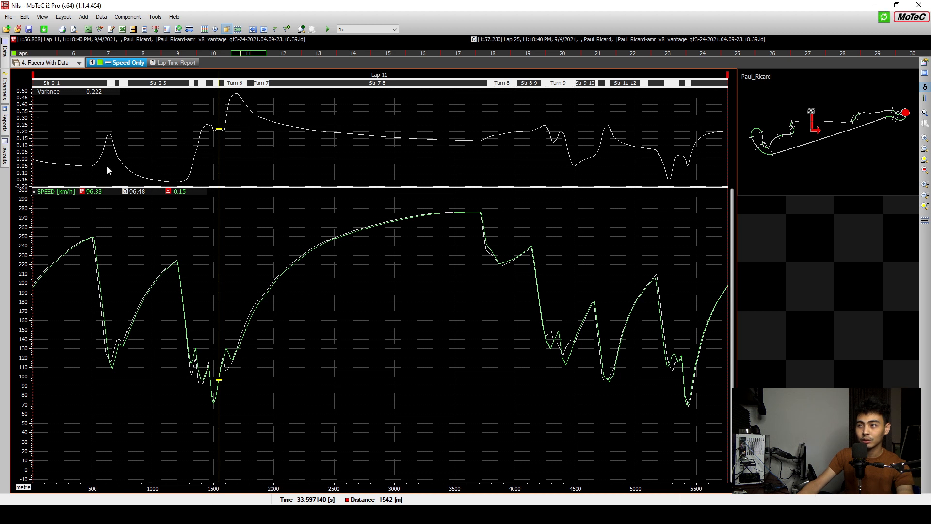
{"action": "mouse_move", "coordinate": [131, 205]}
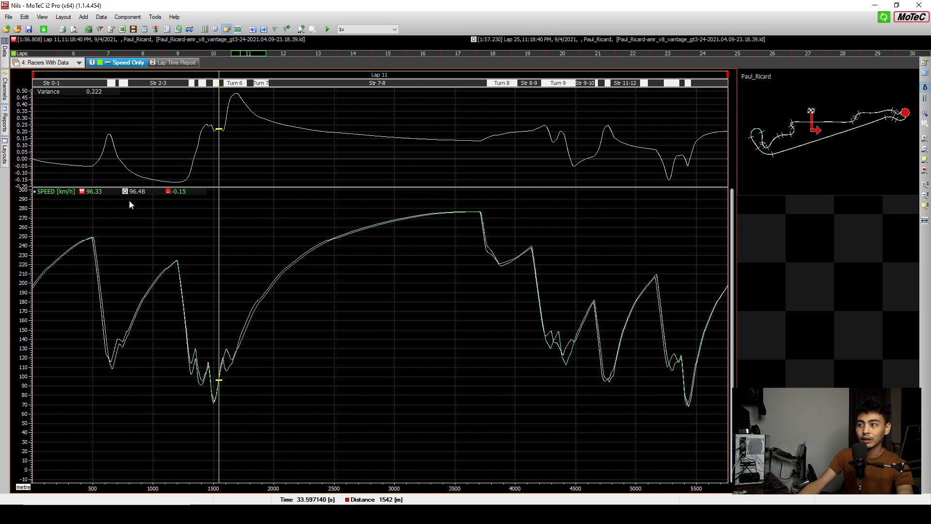
{"action": "mouse_move", "coordinate": [153, 191]}
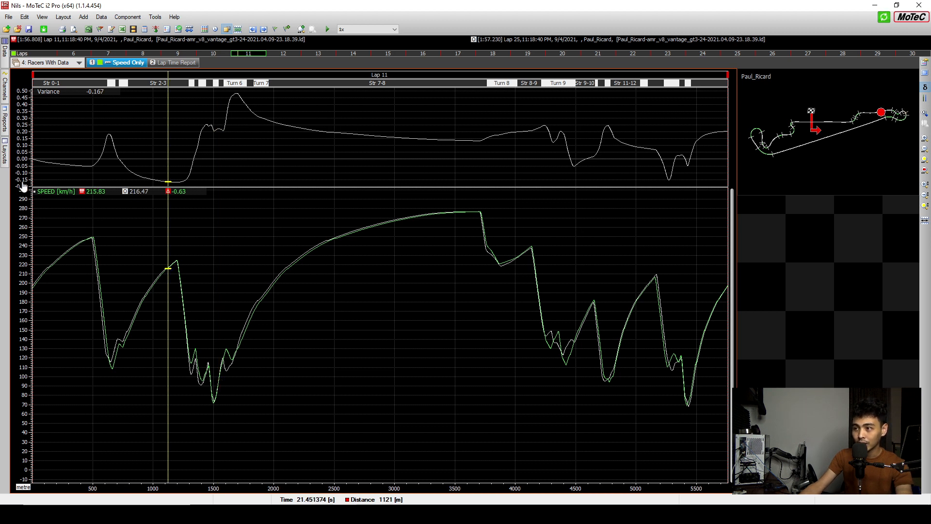
{"action": "mouse_move", "coordinate": [159, 206]}
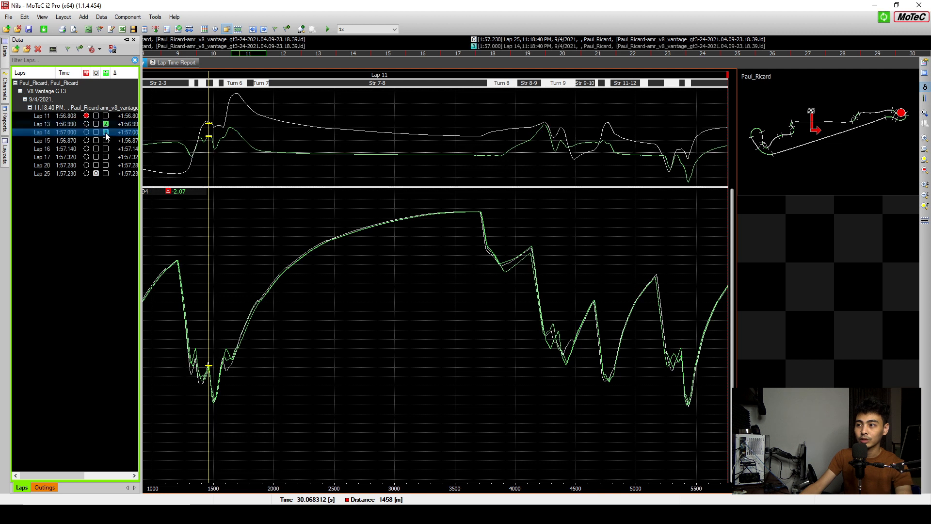
{"action": "left_click", "coordinate": [106, 165]}
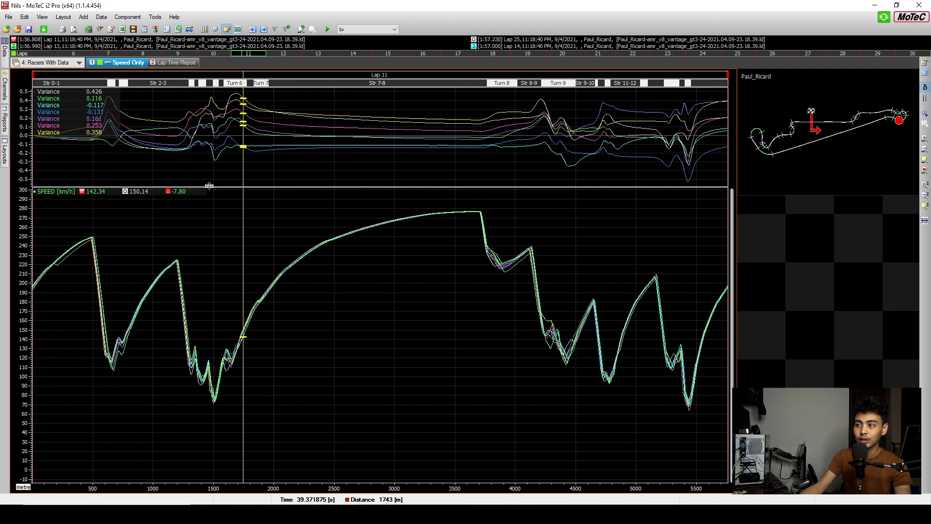
{"action": "mouse_move", "coordinate": [59, 158]}
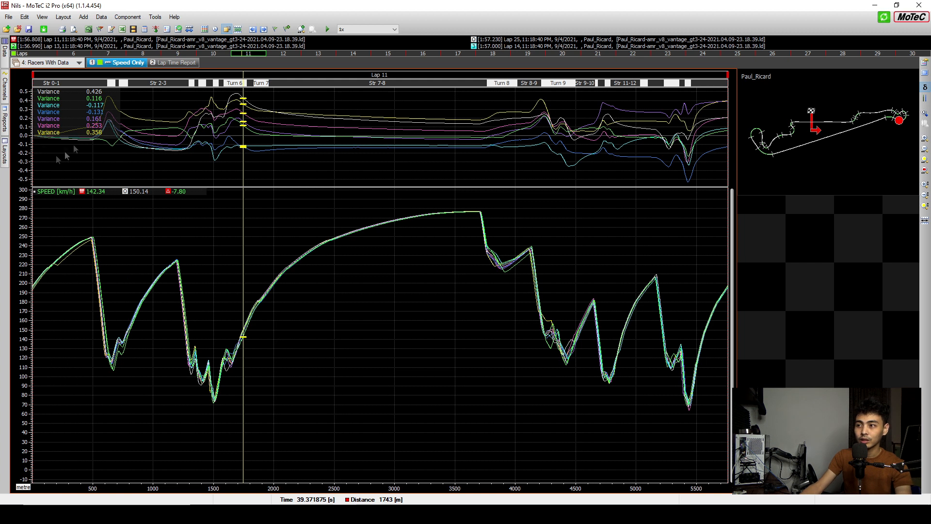
{"action": "mouse_move", "coordinate": [65, 156]}
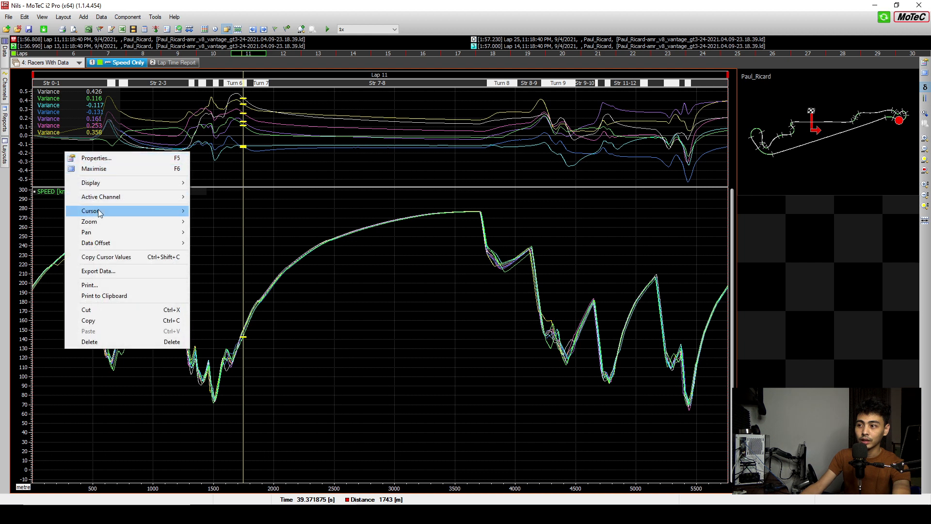
{"action": "mouse_move", "coordinate": [91, 182]}
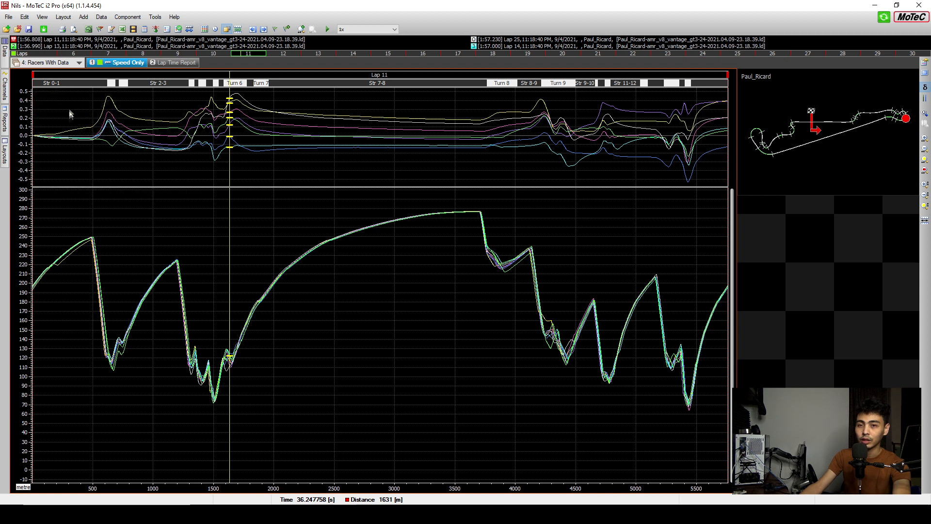
{"action": "mouse_move", "coordinate": [81, 148]}
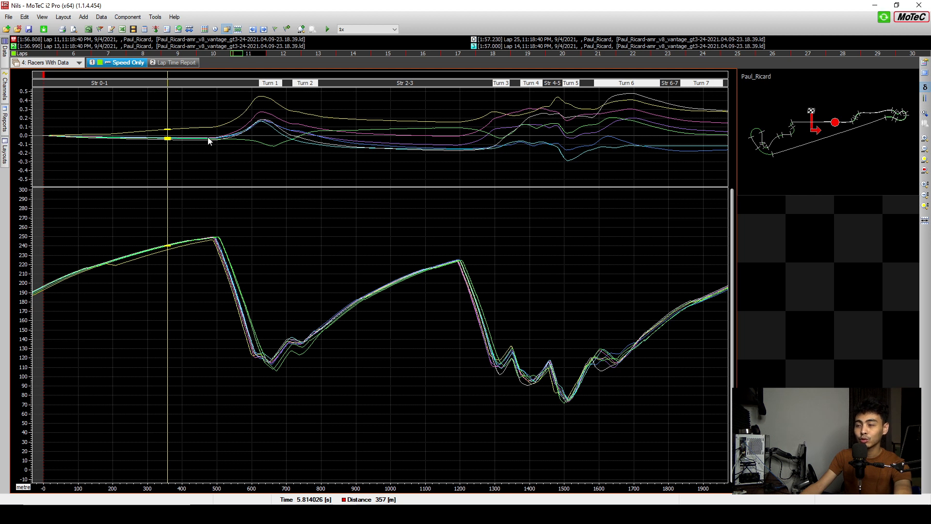
{"action": "mouse_move", "coordinate": [190, 146]}
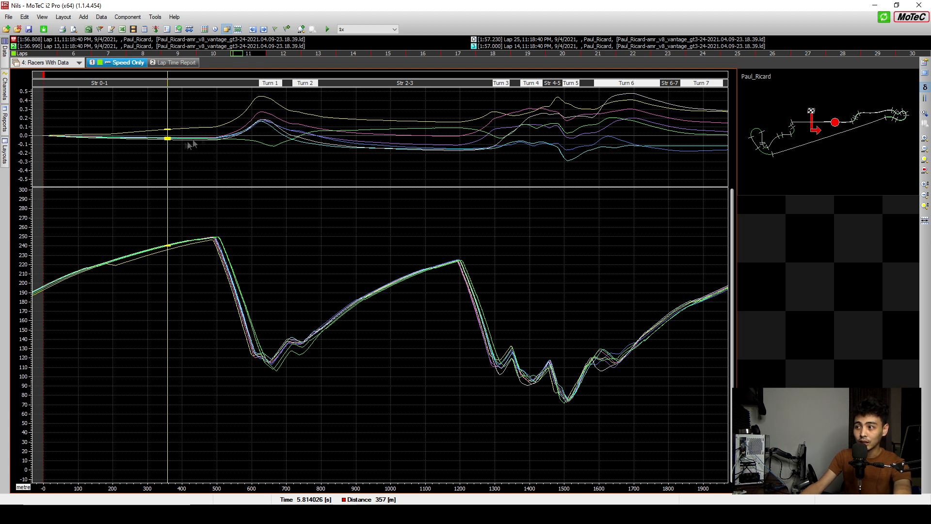
{"action": "mouse_move", "coordinate": [207, 144]}
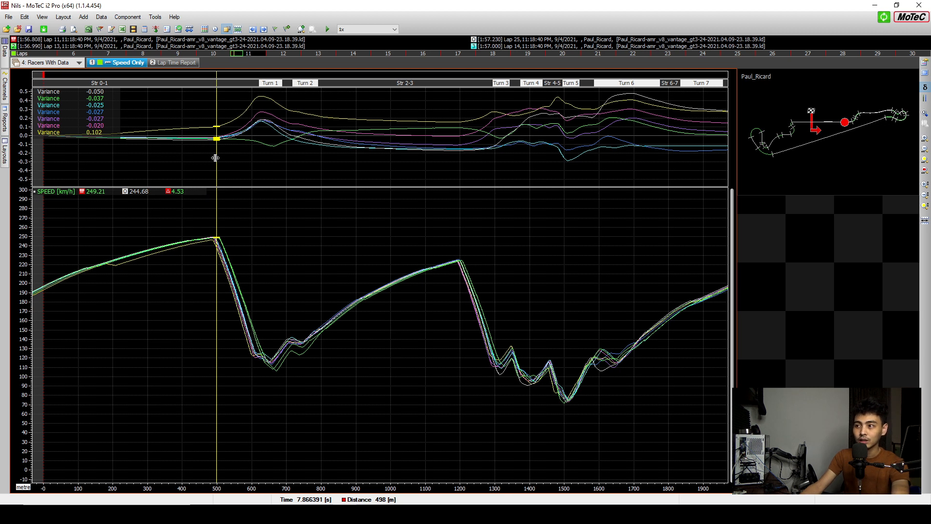
{"action": "mouse_move", "coordinate": [333, 173]}
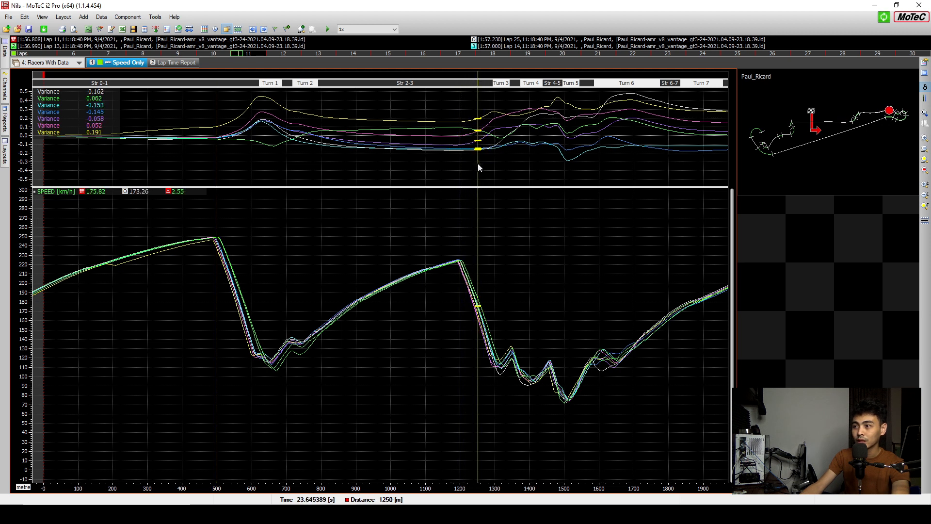
{"action": "mouse_move", "coordinate": [494, 154]}
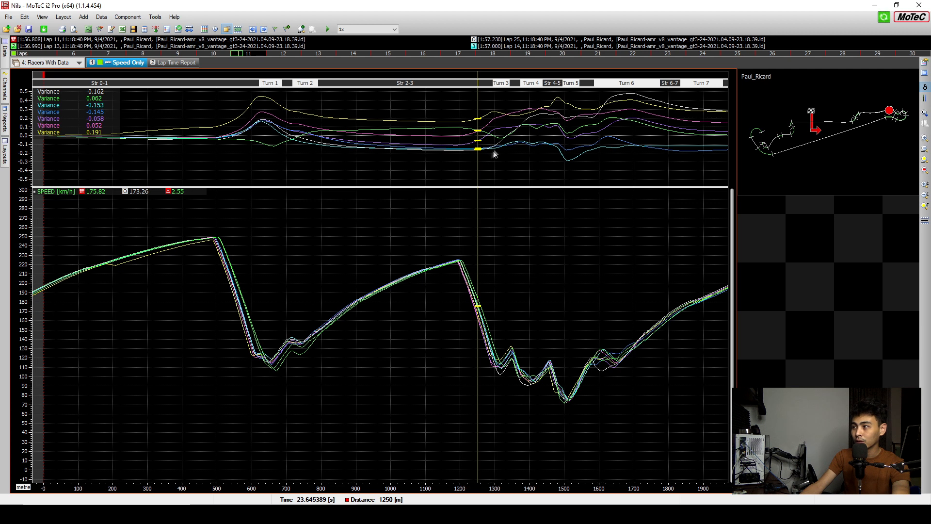
{"action": "mouse_move", "coordinate": [110, 111]}
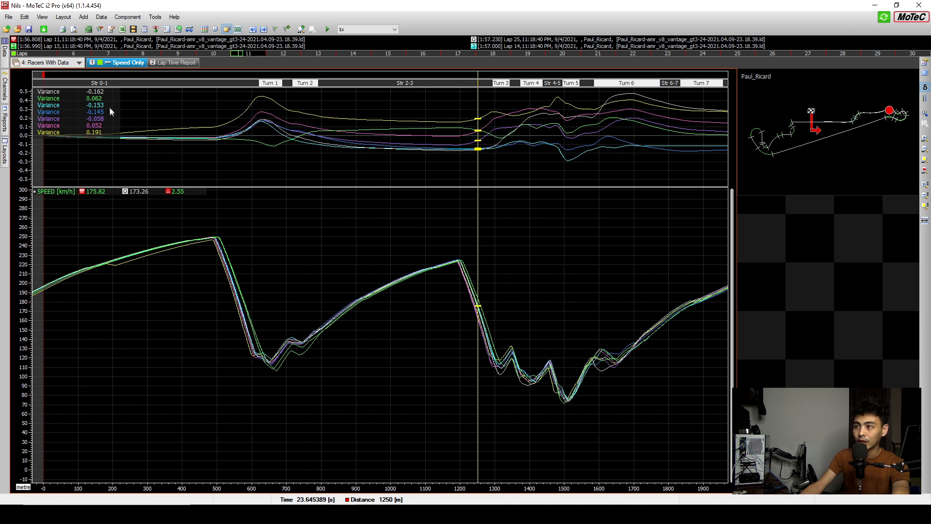
{"action": "mouse_move", "coordinate": [102, 126]}
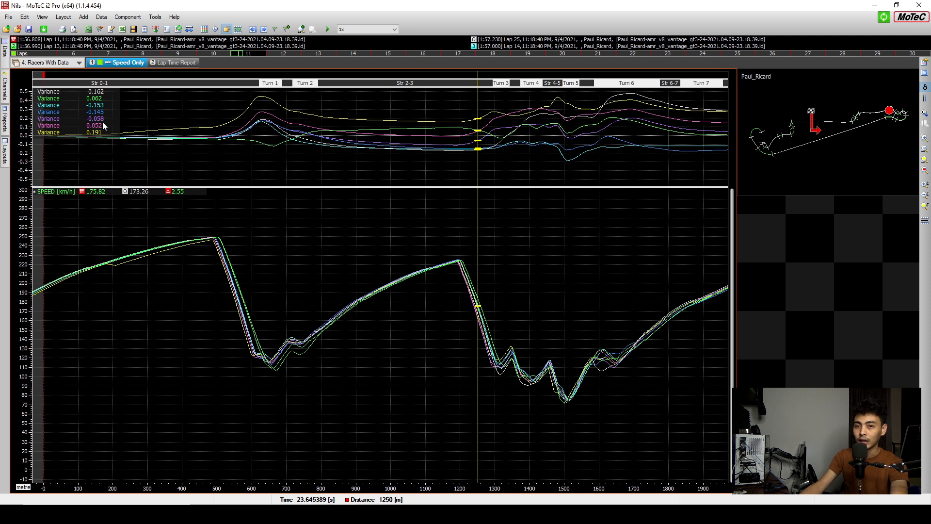
{"action": "mouse_move", "coordinate": [433, 163]}
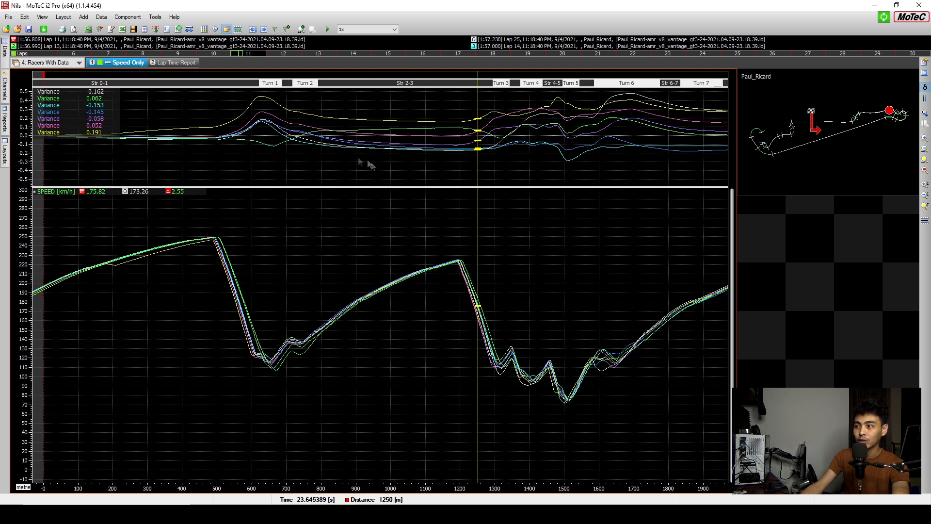
{"action": "mouse_move", "coordinate": [355, 157]}
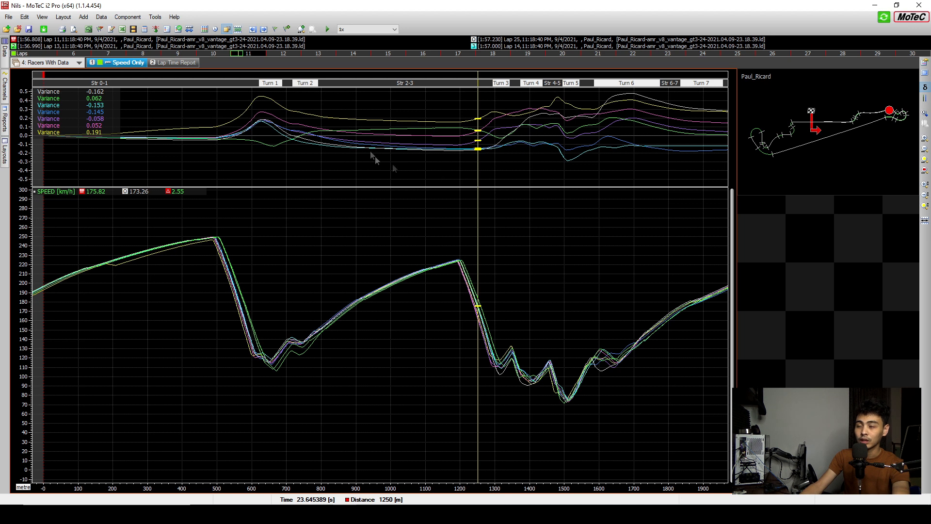
{"action": "mouse_move", "coordinate": [460, 169]}
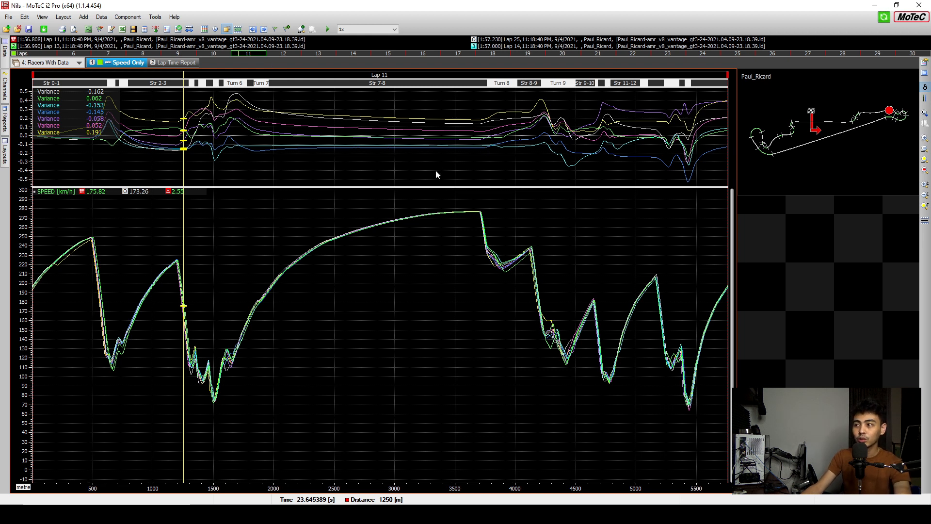
{"action": "mouse_move", "coordinate": [149, 166]}
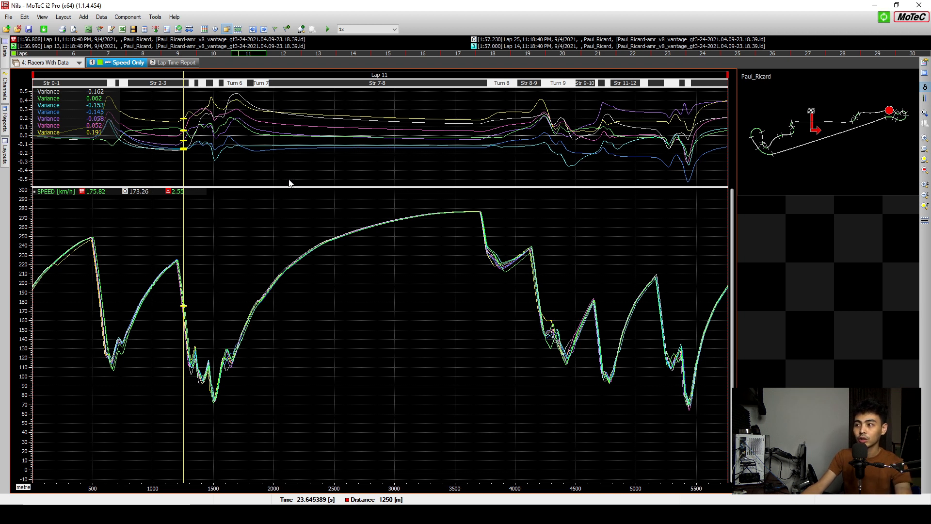
{"action": "mouse_move", "coordinate": [289, 185]}
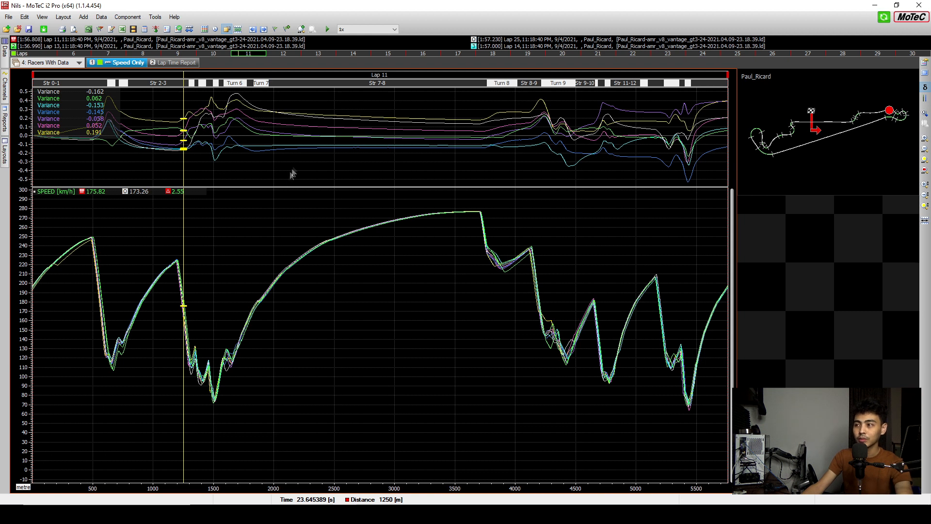
{"action": "mouse_move", "coordinate": [240, 101]}
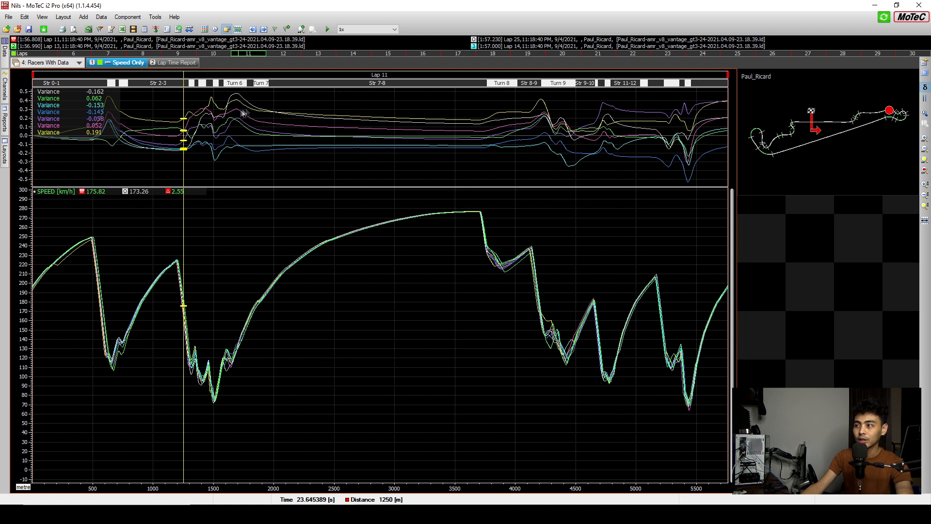
{"action": "mouse_move", "coordinate": [243, 105]}
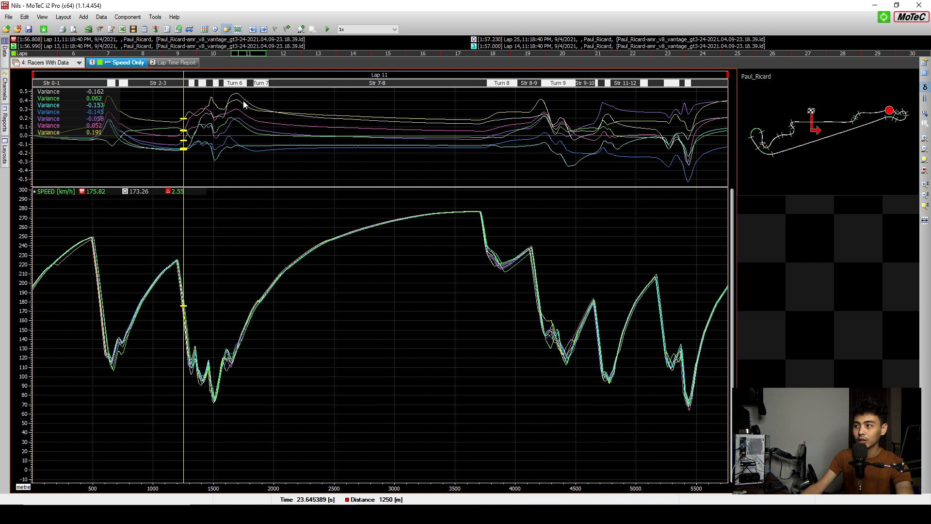
{"action": "mouse_move", "coordinate": [387, 128]}
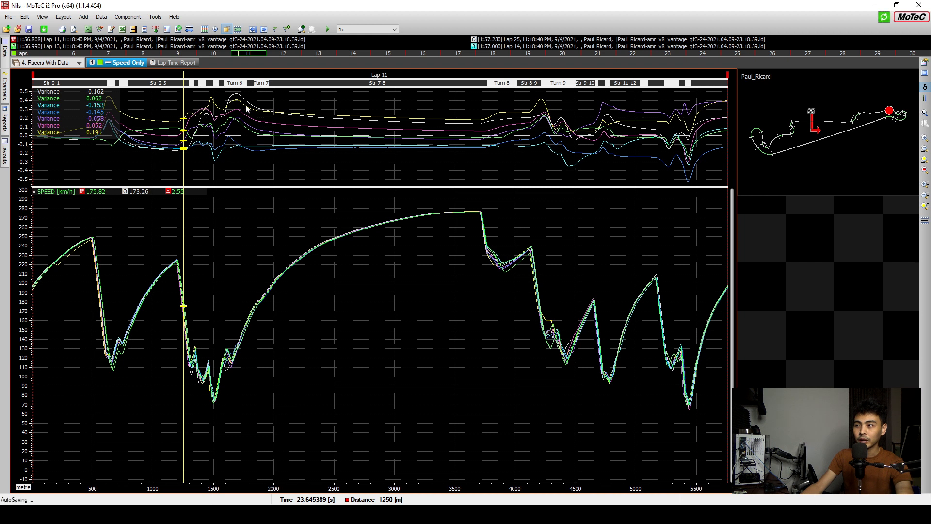
{"action": "mouse_move", "coordinate": [266, 87]}
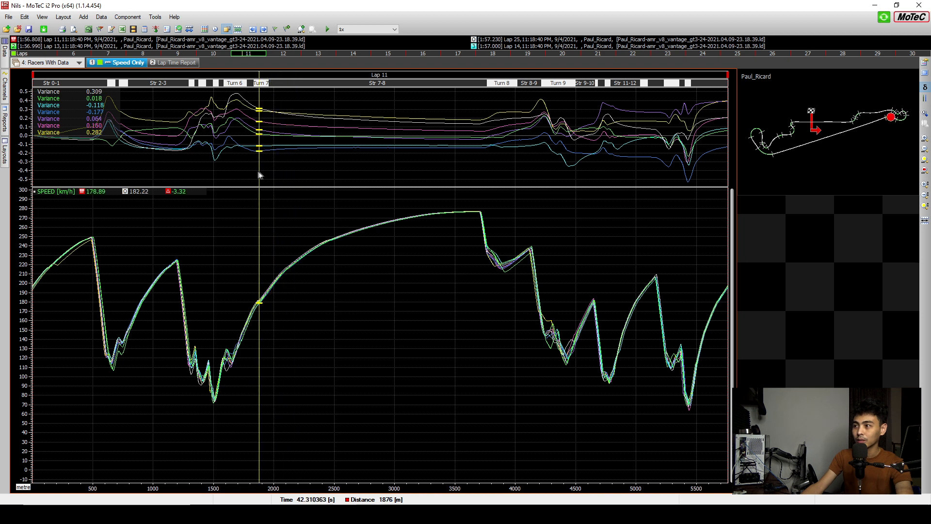
Move the lap comparison point to about 1795 m near Turn 7, variance -0.163 to 0.366
{"action": "left_click_drag", "start_coordinate": [260, 174], "coordinate": [235, 167]}
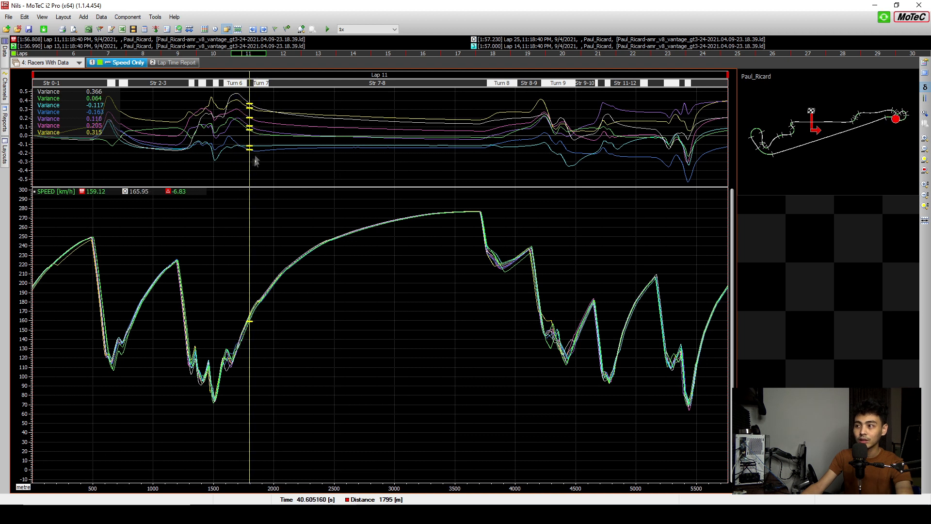
{"action": "mouse_move", "coordinate": [276, 123]}
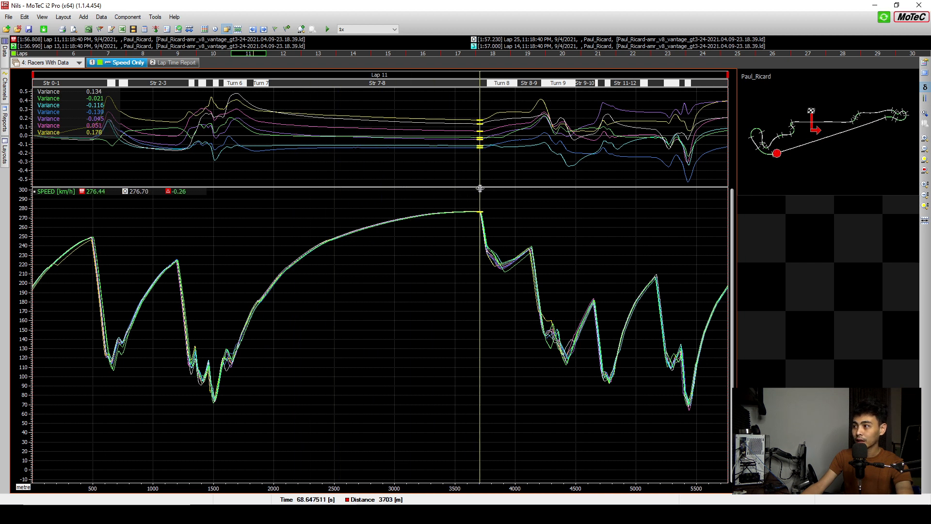
{"action": "mouse_move", "coordinate": [473, 139]}
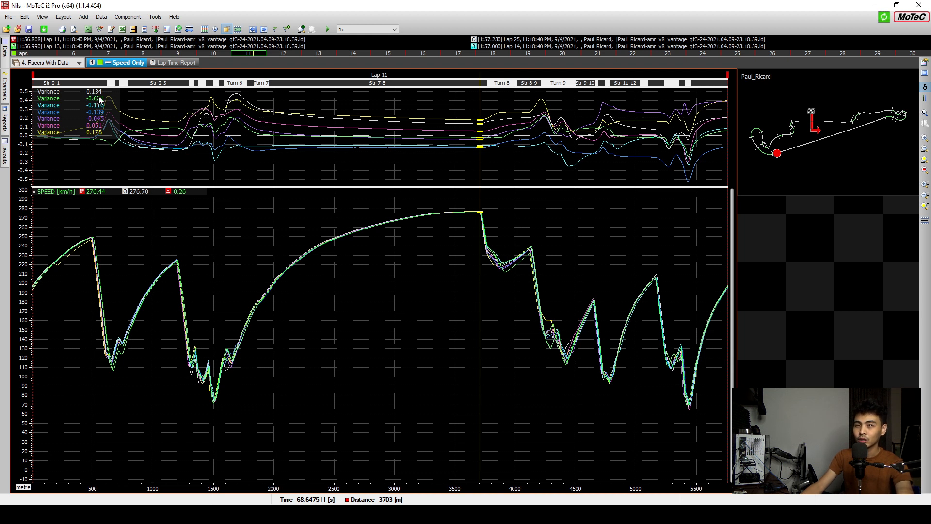
{"action": "mouse_move", "coordinate": [267, 143]}
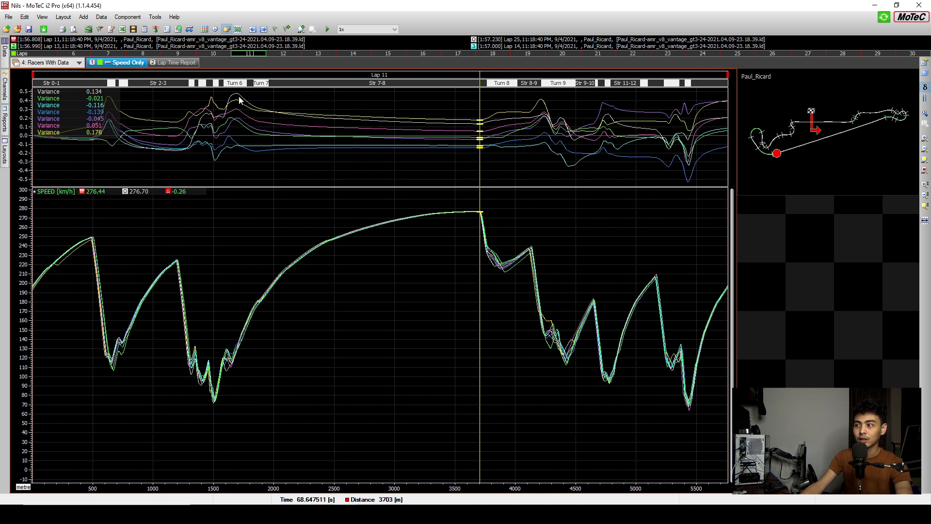
{"action": "mouse_move", "coordinate": [386, 168]}
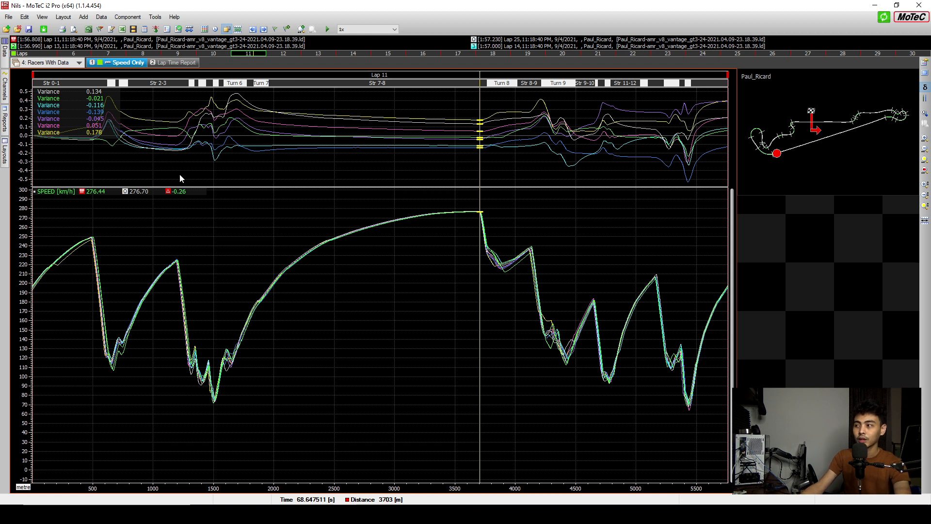
{"action": "mouse_move", "coordinate": [529, 171]}
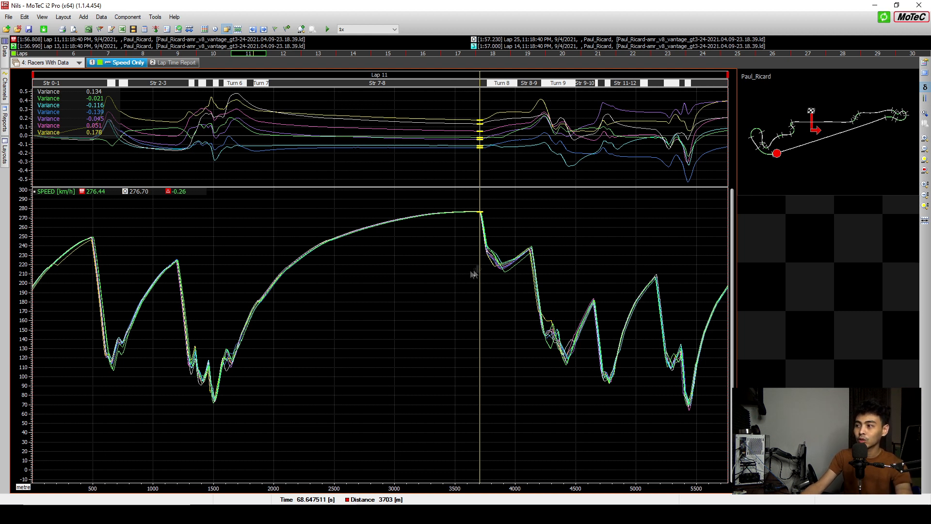
{"action": "mouse_move", "coordinate": [491, 276]}
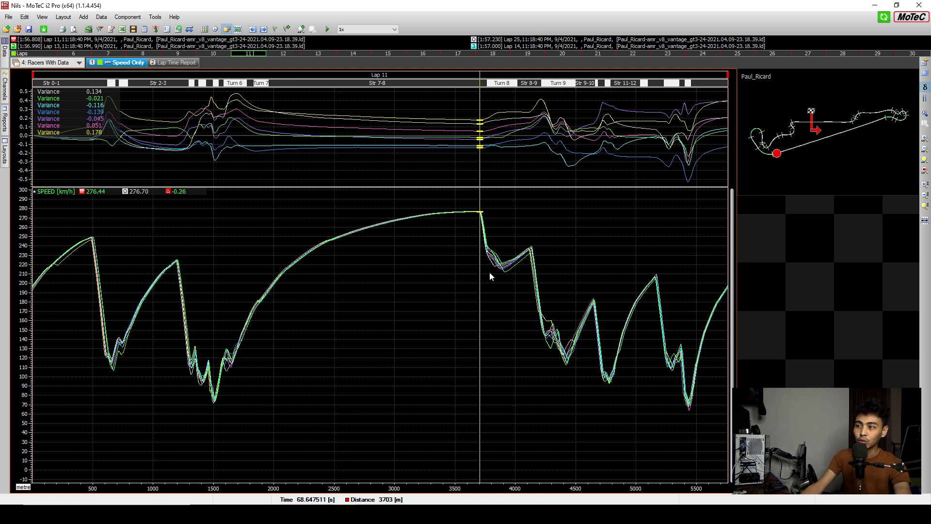
{"action": "mouse_move", "coordinate": [142, 385]}
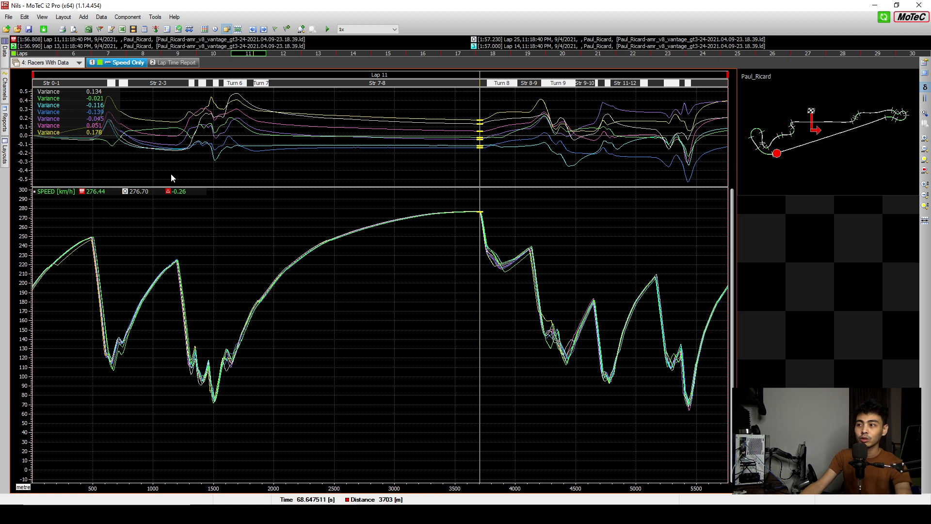
{"action": "mouse_move", "coordinate": [152, 187]}
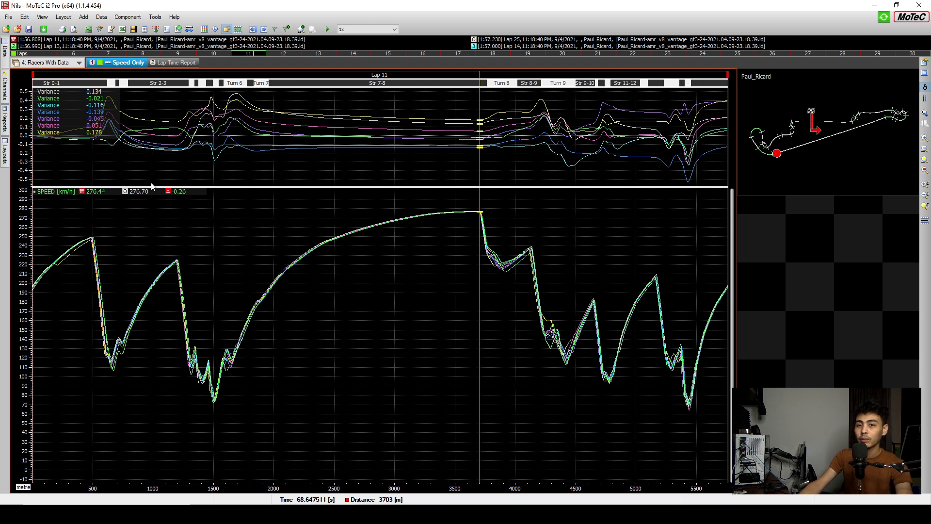